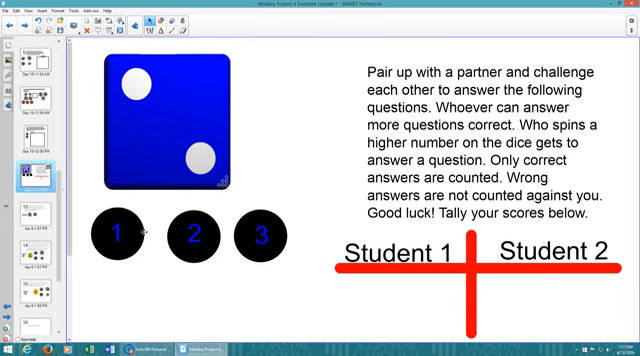
mouse_move(244, 268)
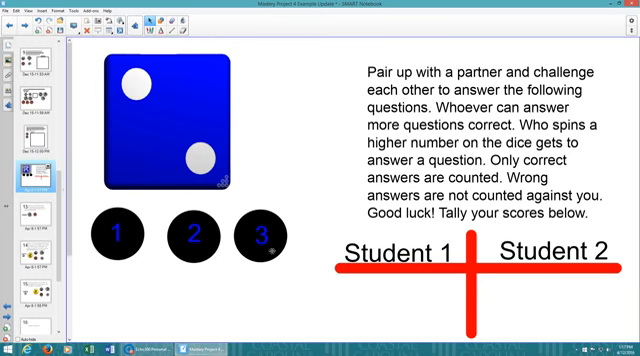
mouse_move(260, 282)
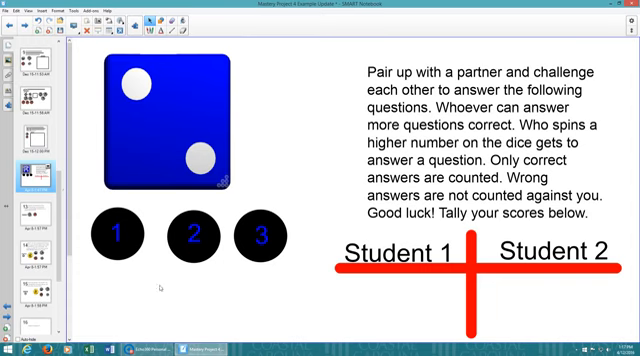
mouse_move(352, 322)
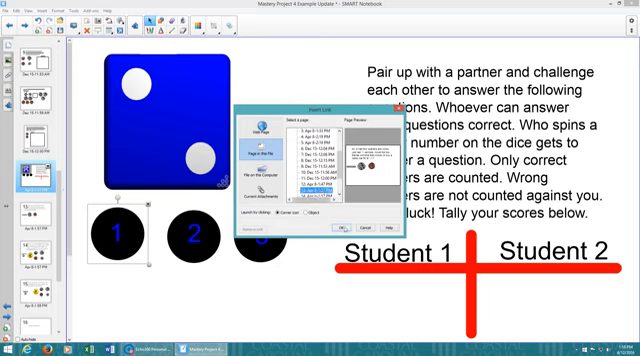
Choose the question page as the target of dot 1's link
left_click(352, 226)
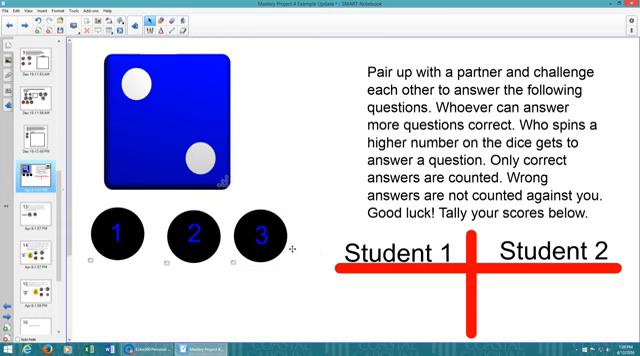
mouse_move(120, 270)
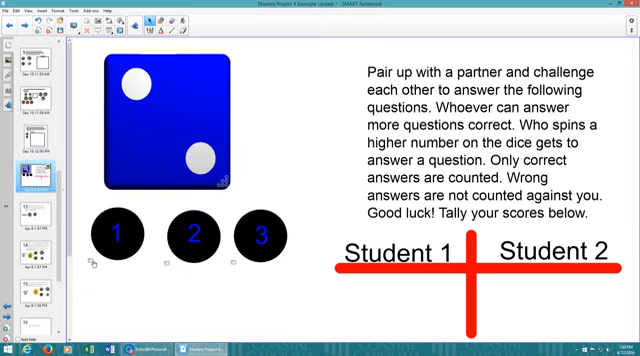
mouse_move(92, 262)
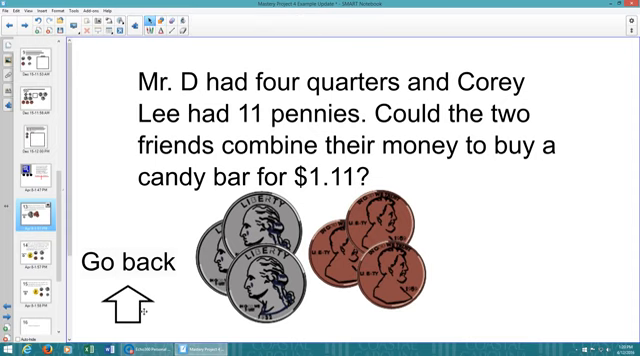
Select the Go back arrow on the $1.11 candy-bar question page
left_click(124, 300)
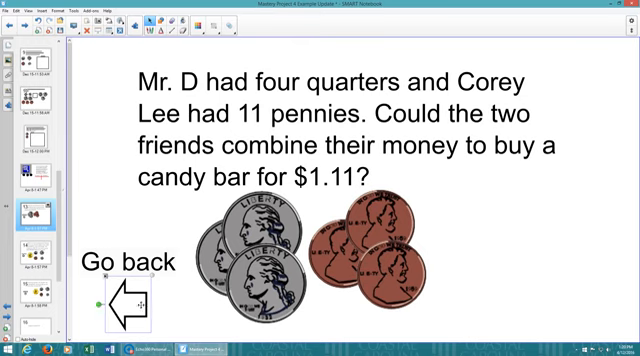
mouse_move(140, 304)
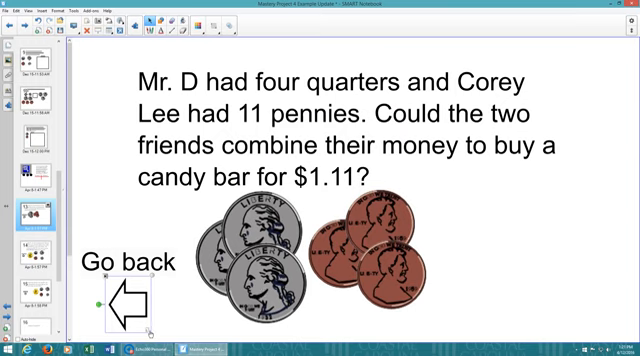
Follow the Go back arrow's link to return to the dice-game page
left_click(120, 296)
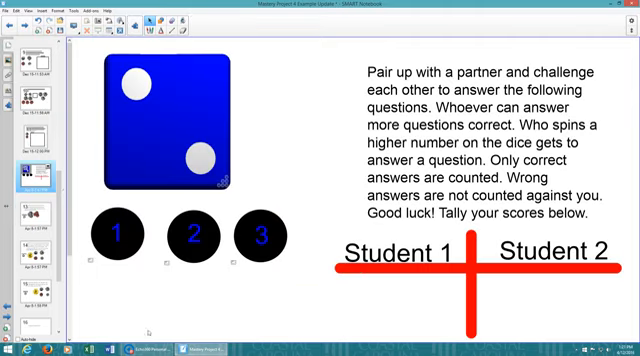